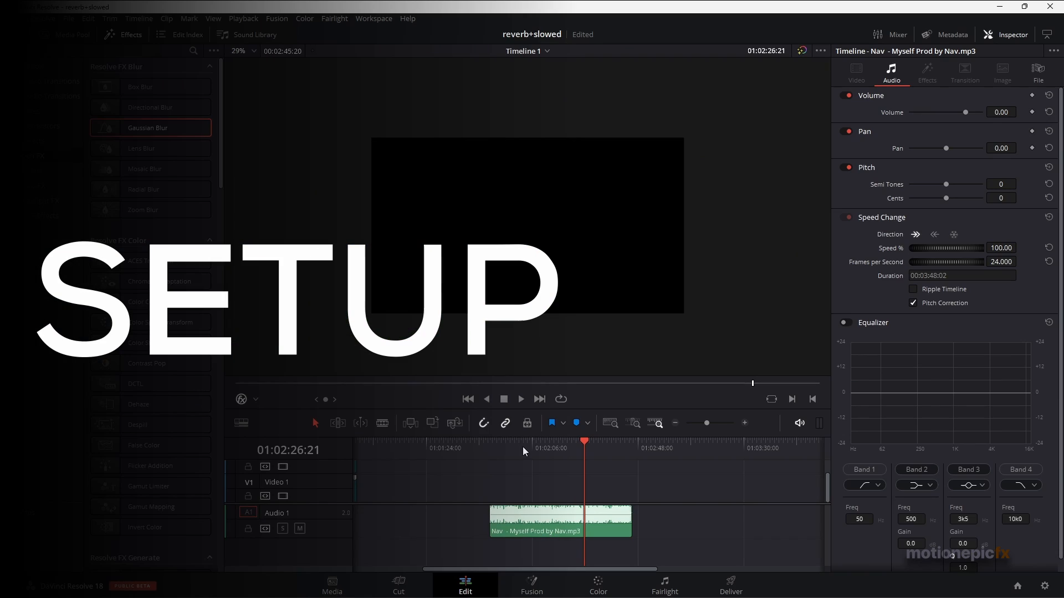
pyautogui.moveTo(535, 453)
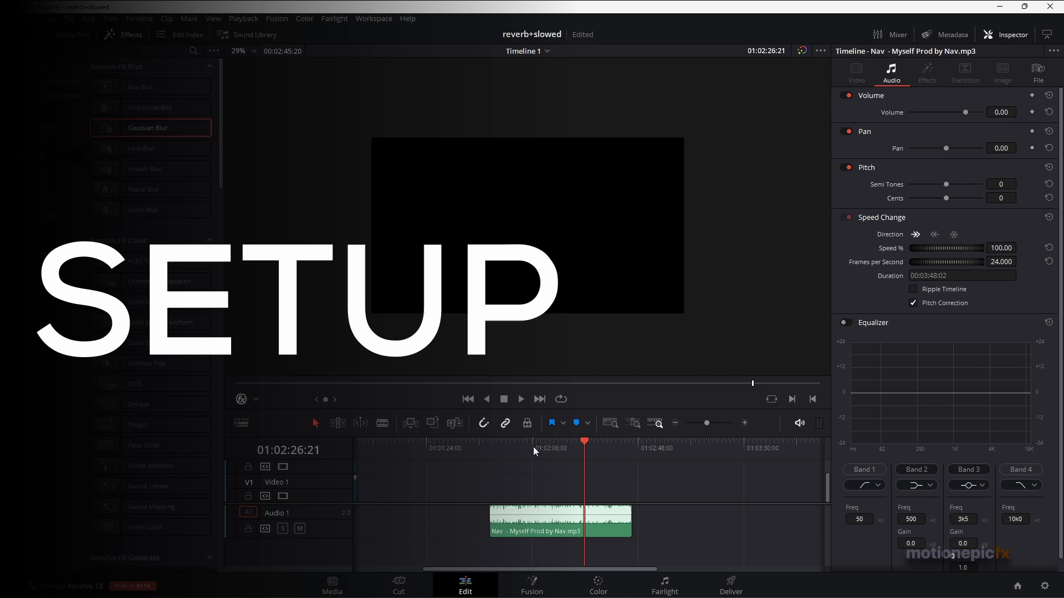
# - Select the 'Nav - Myself Prod by Nav.mp3' clip on the Audio 1 track
pyautogui.click(521, 399)
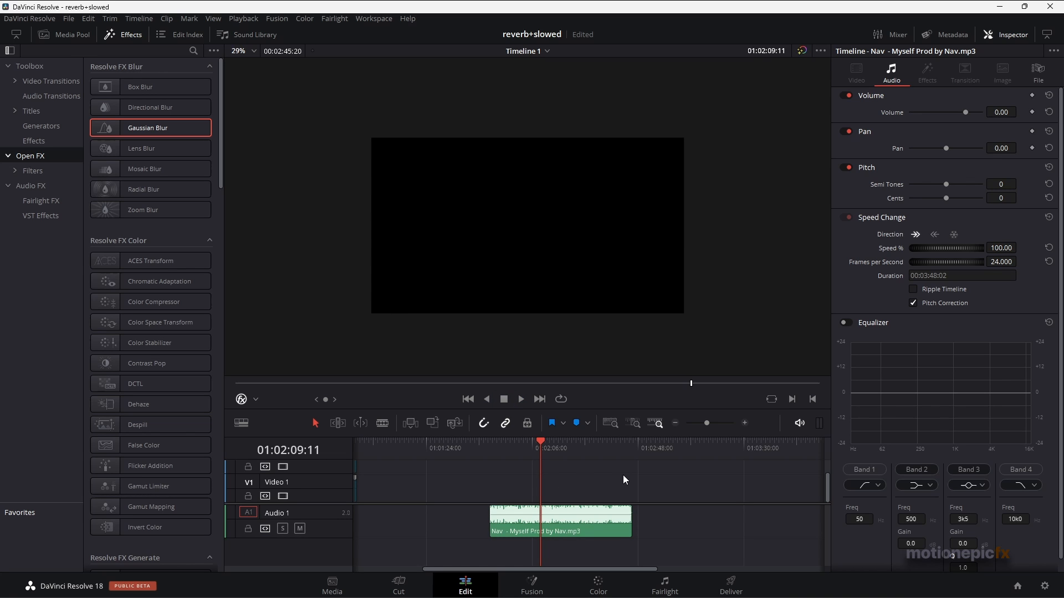
pyautogui.moveTo(532, 470)
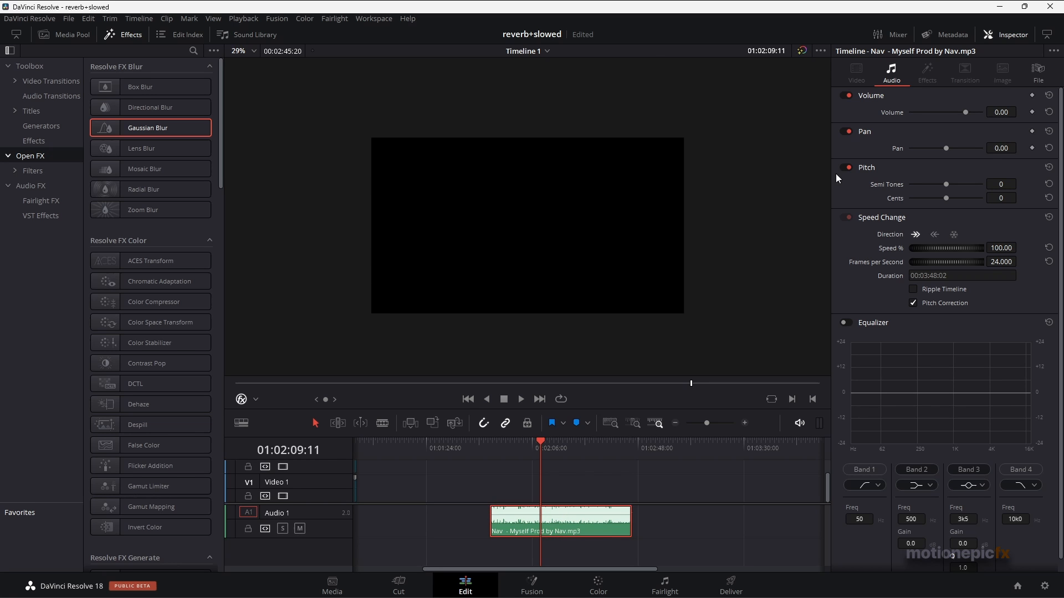
pyautogui.moveTo(930, 154)
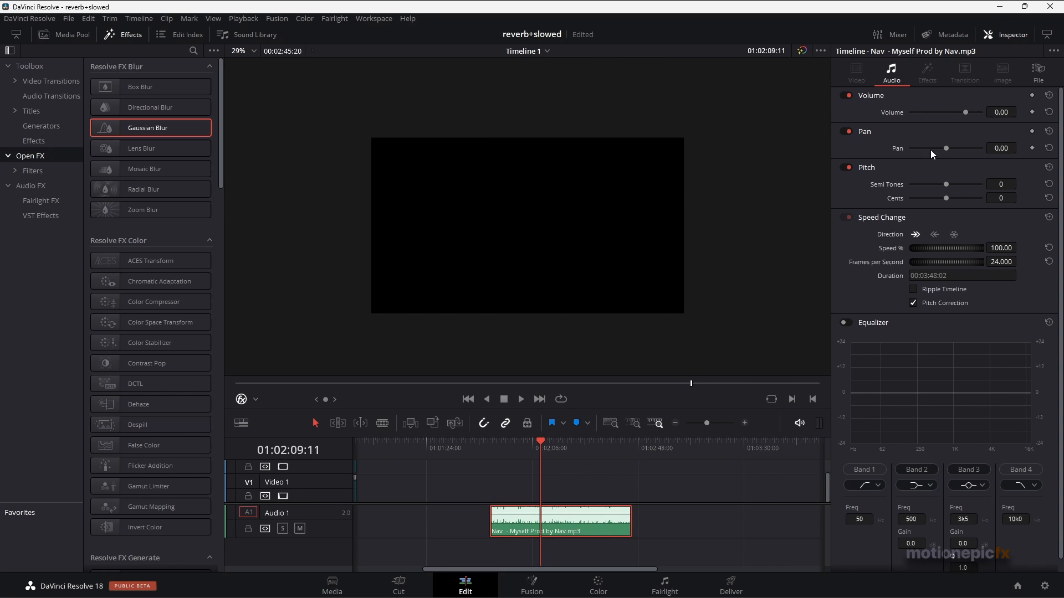
pyautogui.moveTo(889, 217)
pyautogui.write('8')
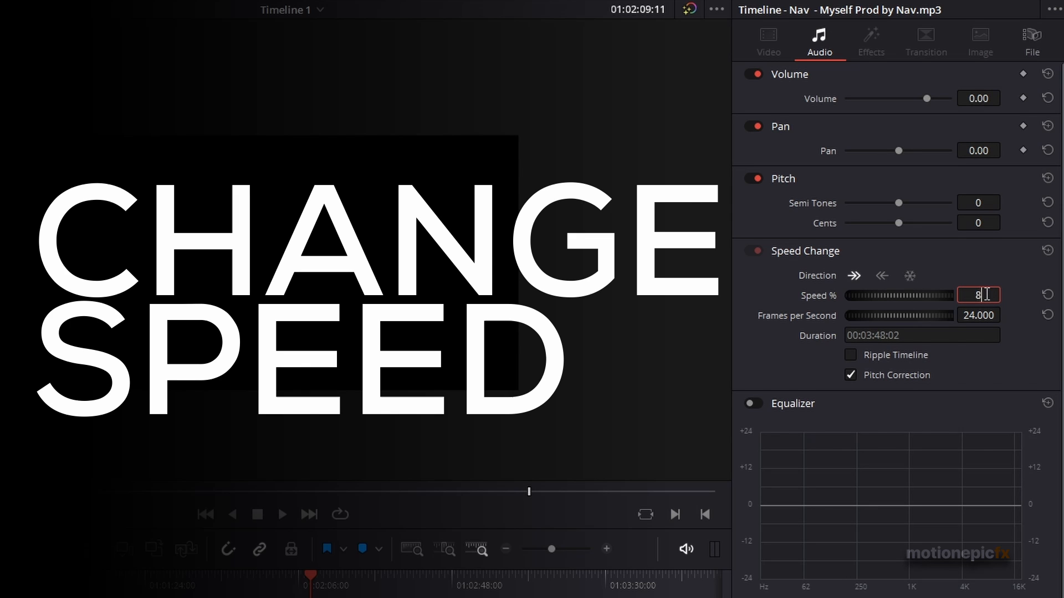
# - Set the clip's Speed to 80%, stretching its duration to 00:05:42:03
pyautogui.write('0.00')
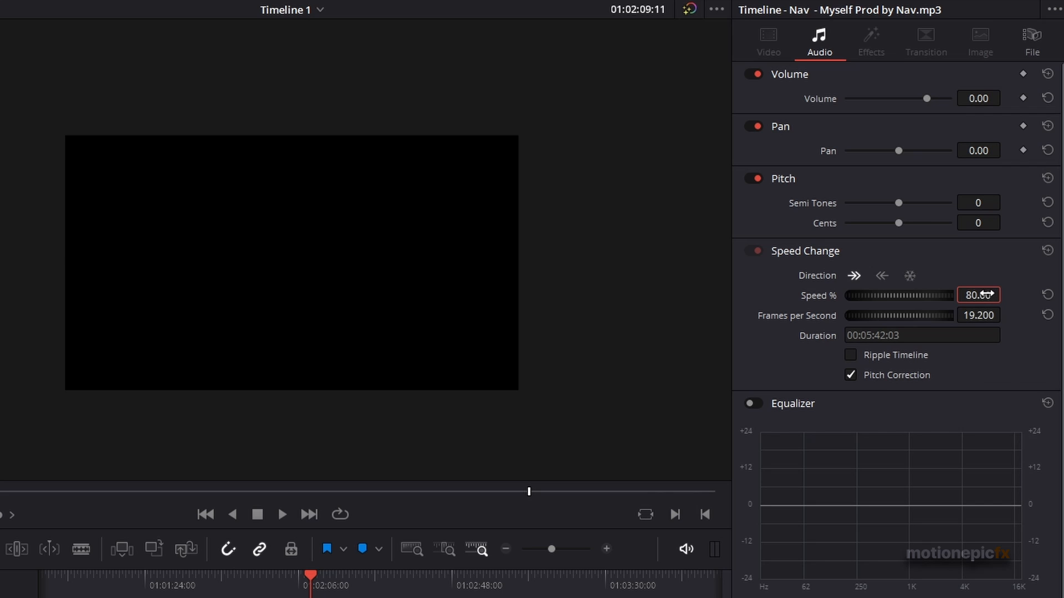
pyautogui.moveTo(989, 305)
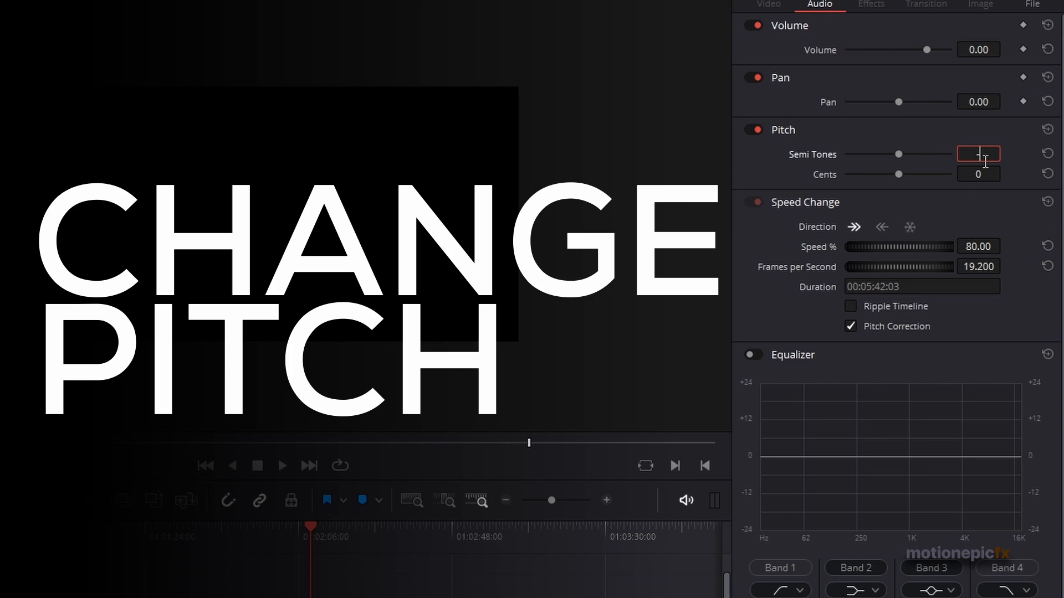
# - Set the clip's Pitch to -5 semitones, keeping speed at 80%
pyautogui.write('-5')
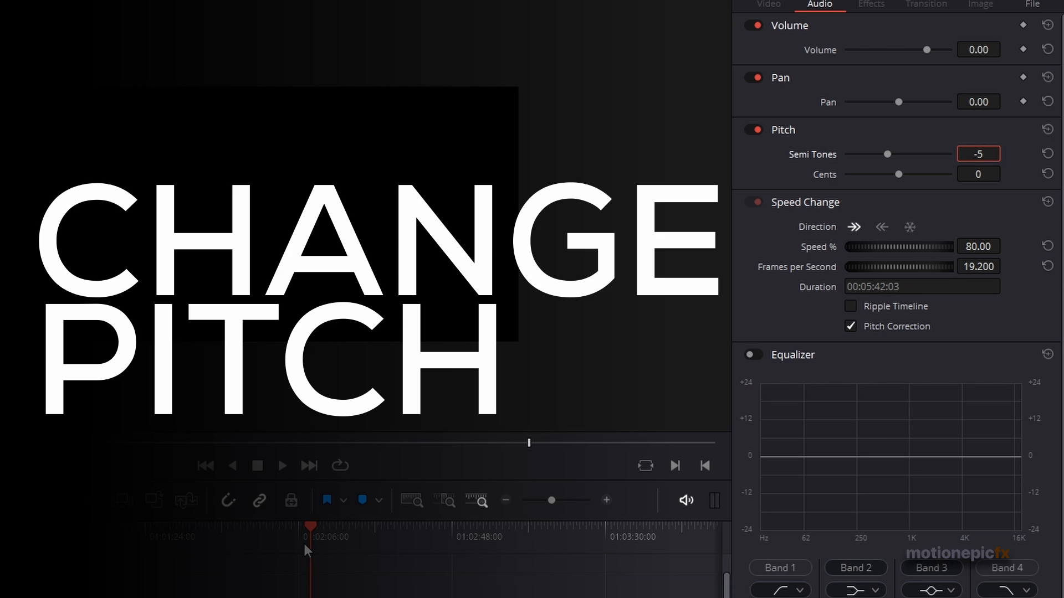
pyautogui.click(282, 466)
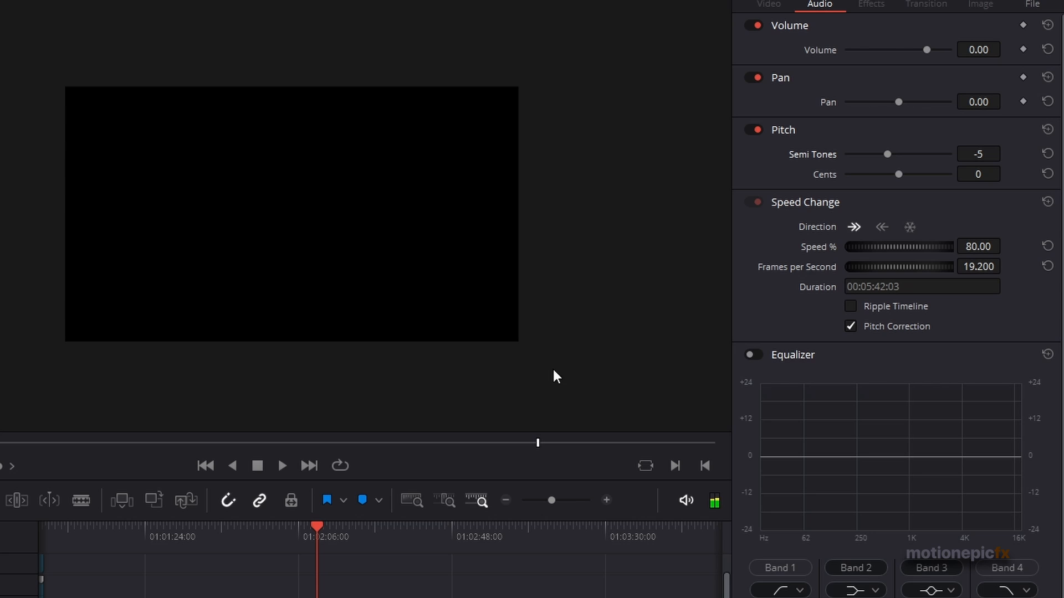
pyautogui.moveTo(822, 215)
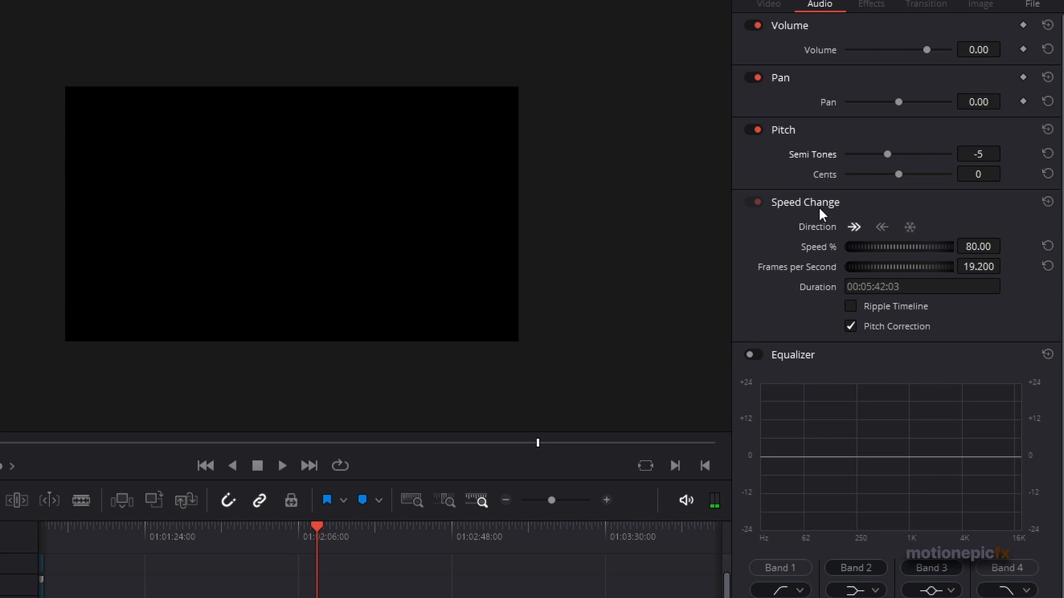
pyautogui.moveTo(799, 135)
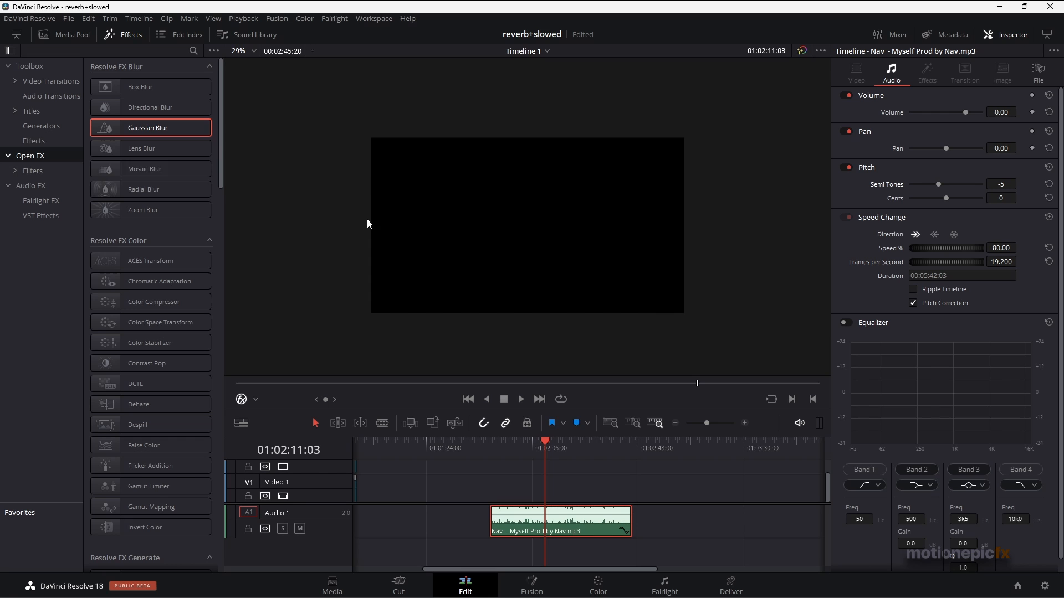
# - Apply the Fairlight FX Reverb effect from Audio FX onto the audio clip
pyautogui.click(40, 200)
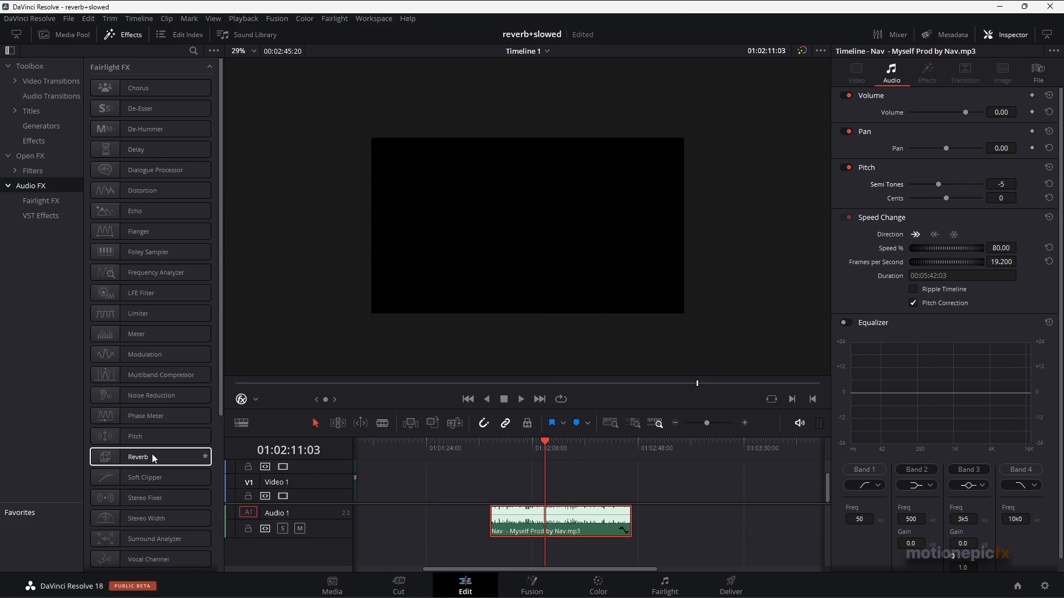
pyautogui.moveTo(138, 456); pyautogui.dragTo(536, 516)
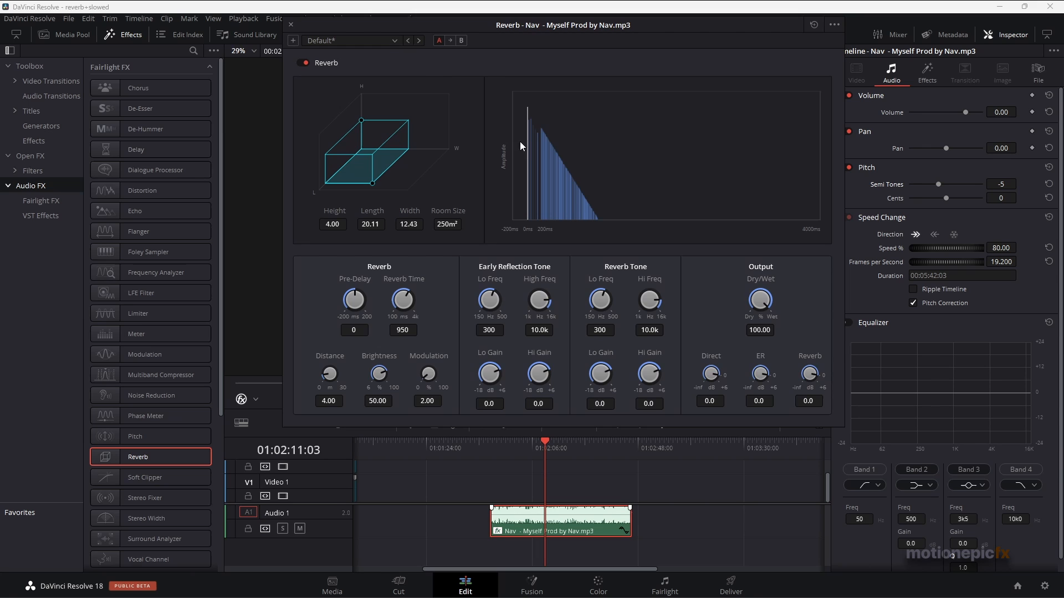
# - Shrink the reverb room to about 6.73 by 11.32, roughly 76 m², from the clip start
pyautogui.click(491, 456)
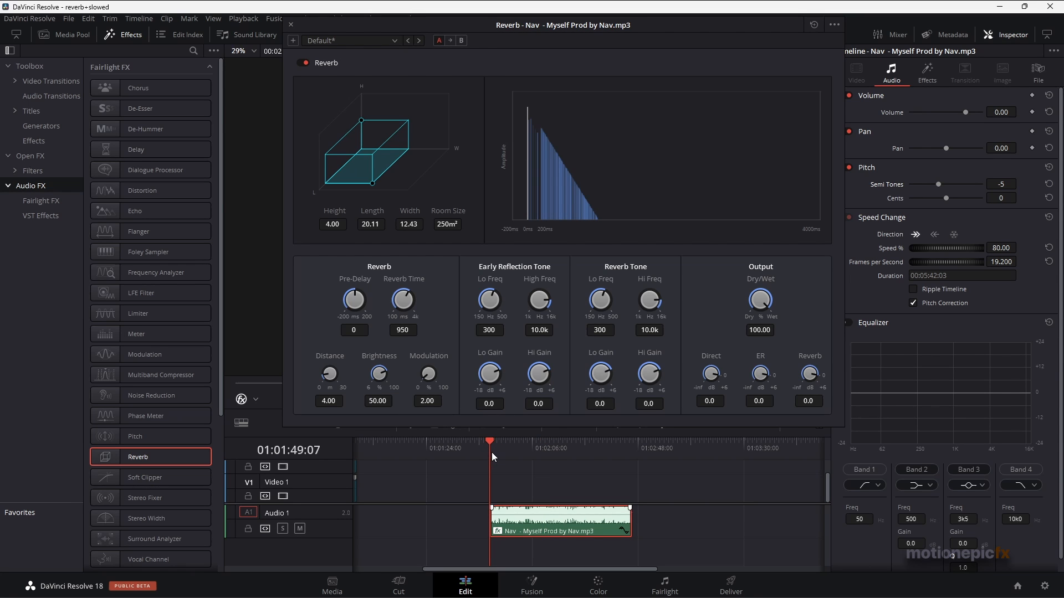
pyautogui.moveTo(421, 47)
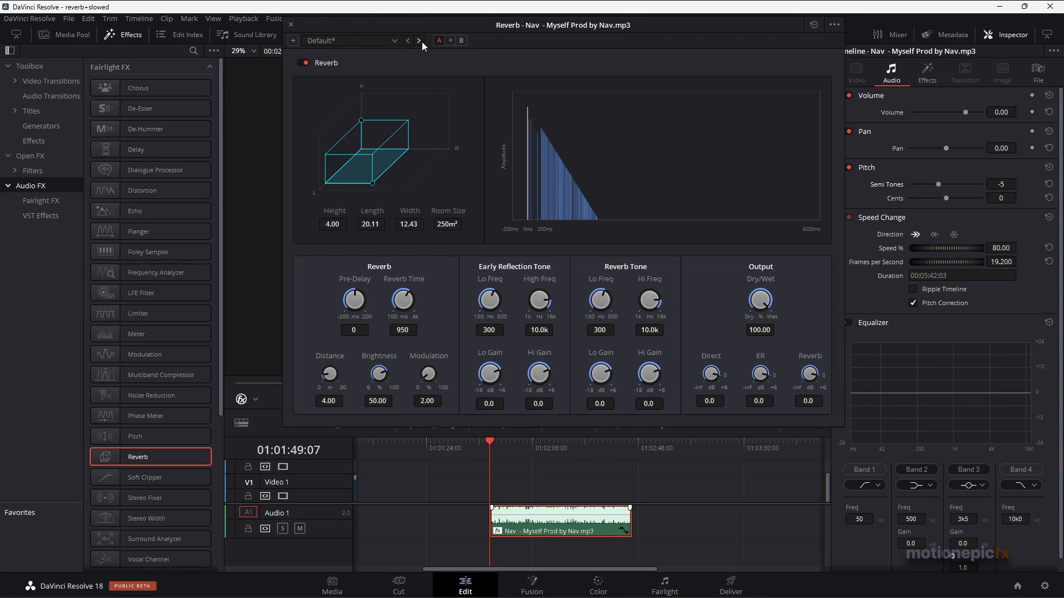
pyautogui.moveTo(406, 40)
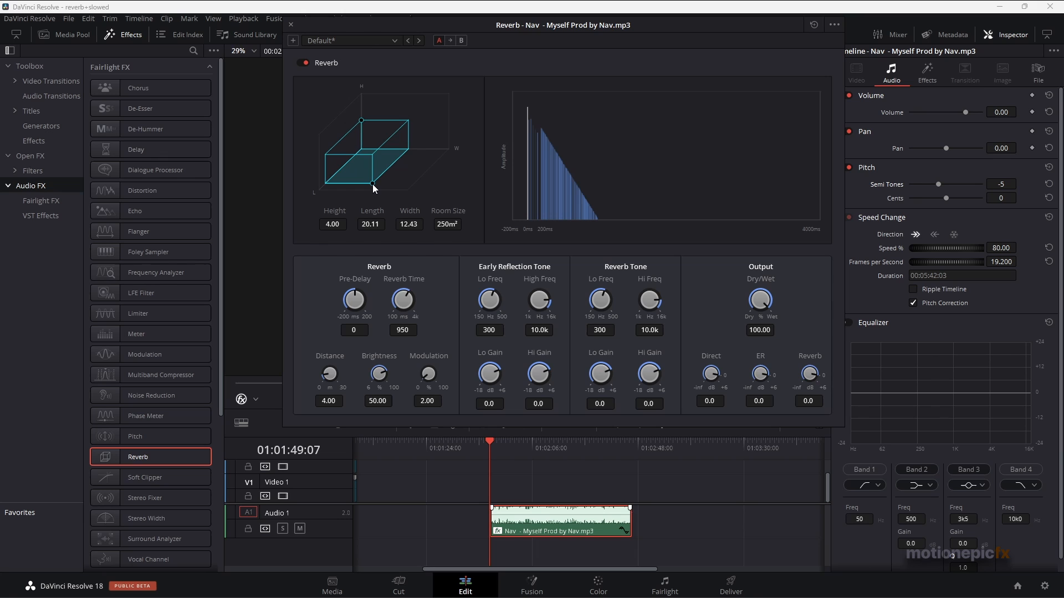
pyautogui.moveTo(374, 188); pyautogui.dragTo(380, 176)
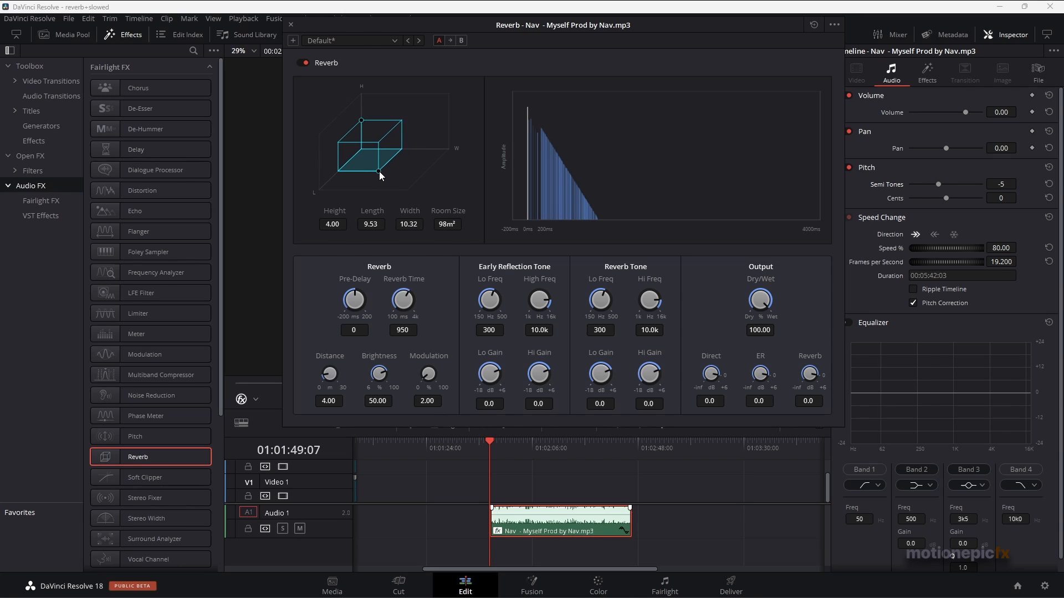
pyautogui.moveTo(394, 169); pyautogui.dragTo(387, 170)
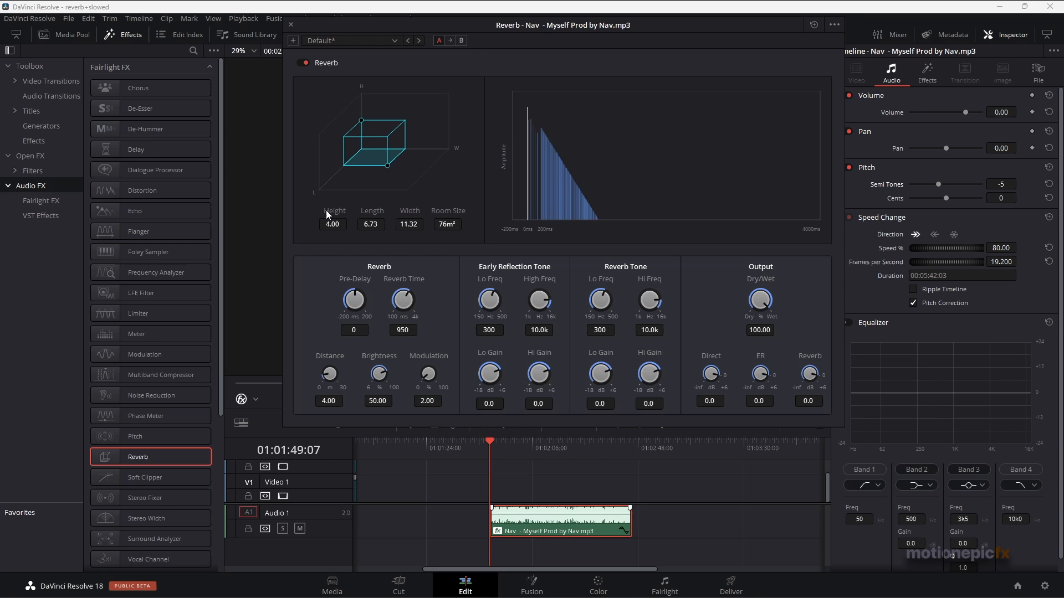
pyautogui.moveTo(659, 334)
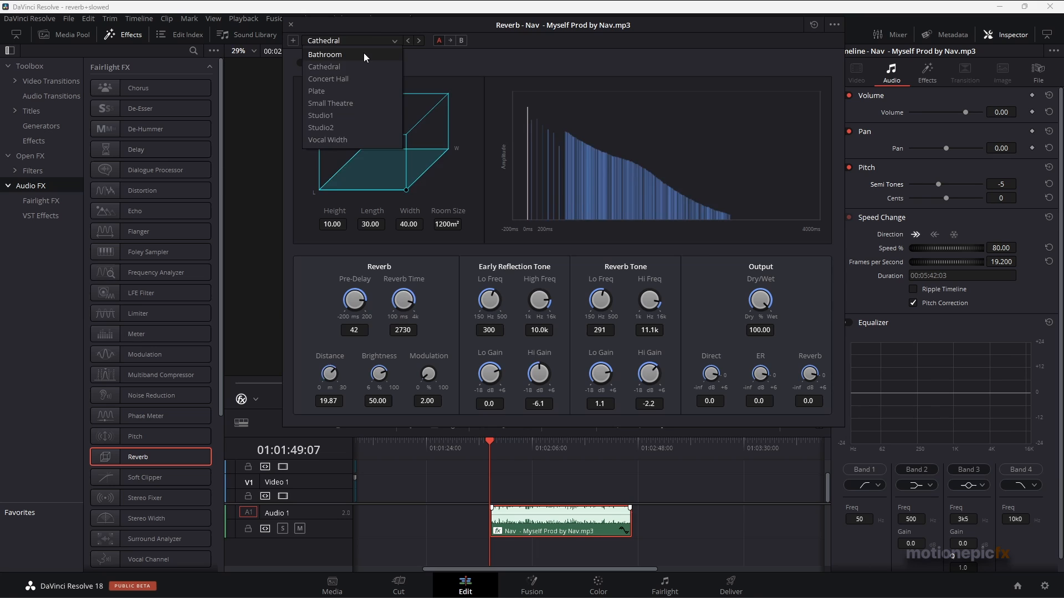
# - Audition the reverb presets from Bathroom through Cathedral, Concert Hall and Vocal Width
pyautogui.click(324, 55)
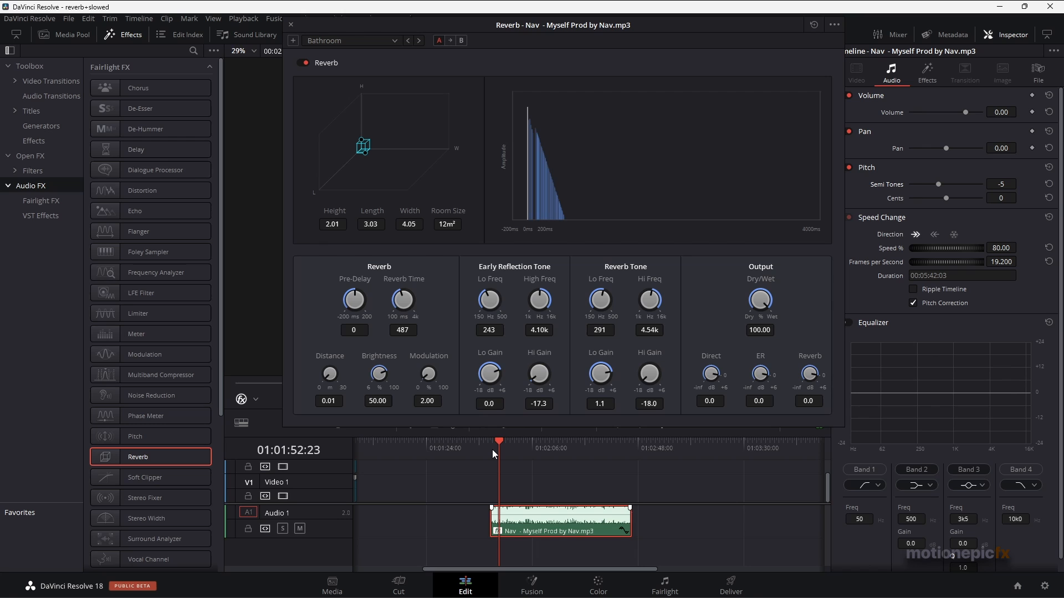
pyautogui.click(494, 454)
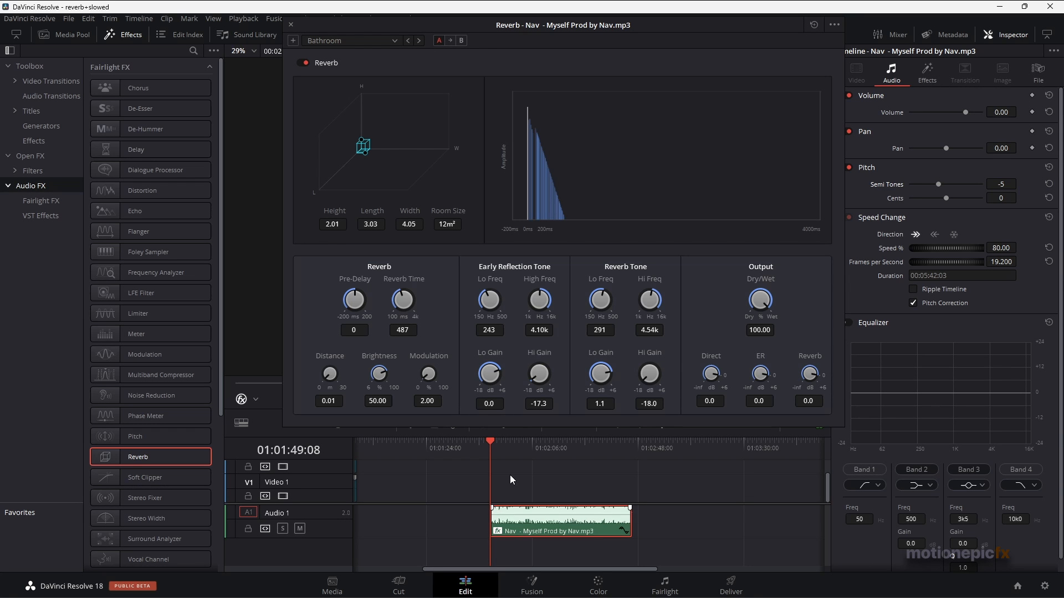
pyautogui.click(419, 39)
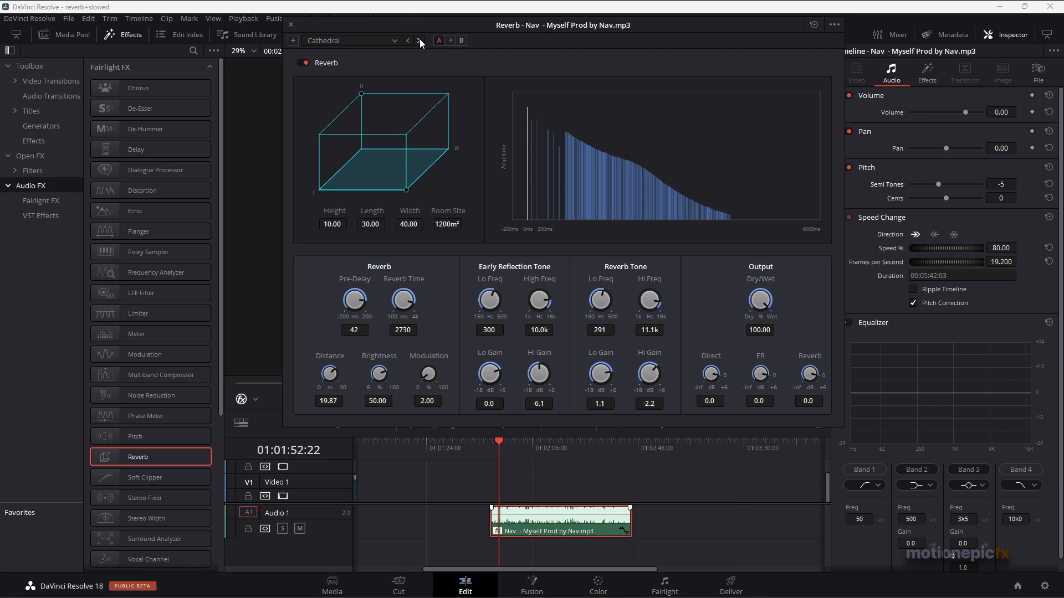
pyautogui.click(417, 40)
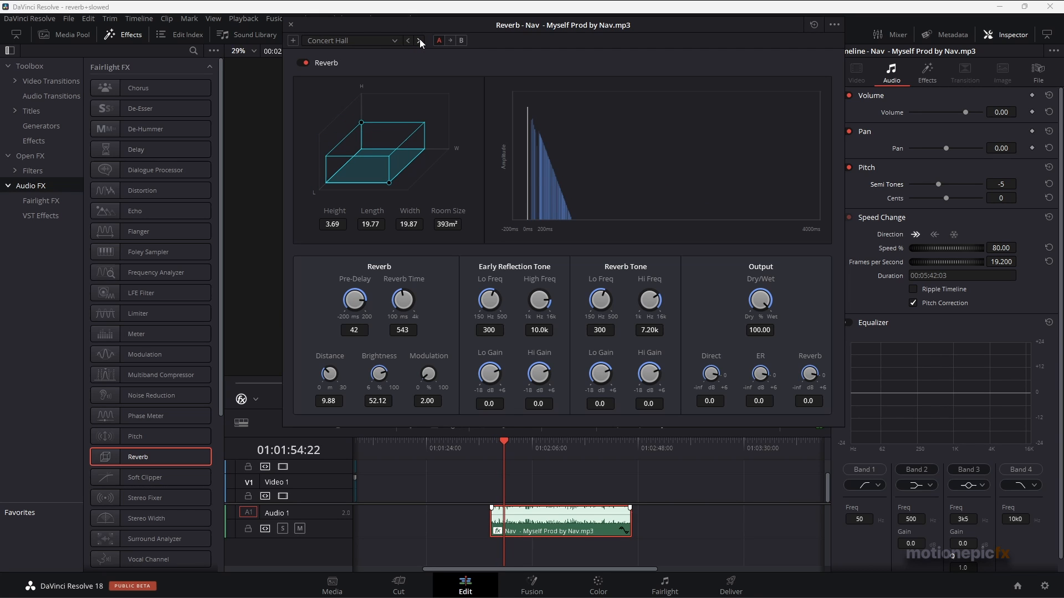
pyautogui.click(415, 40)
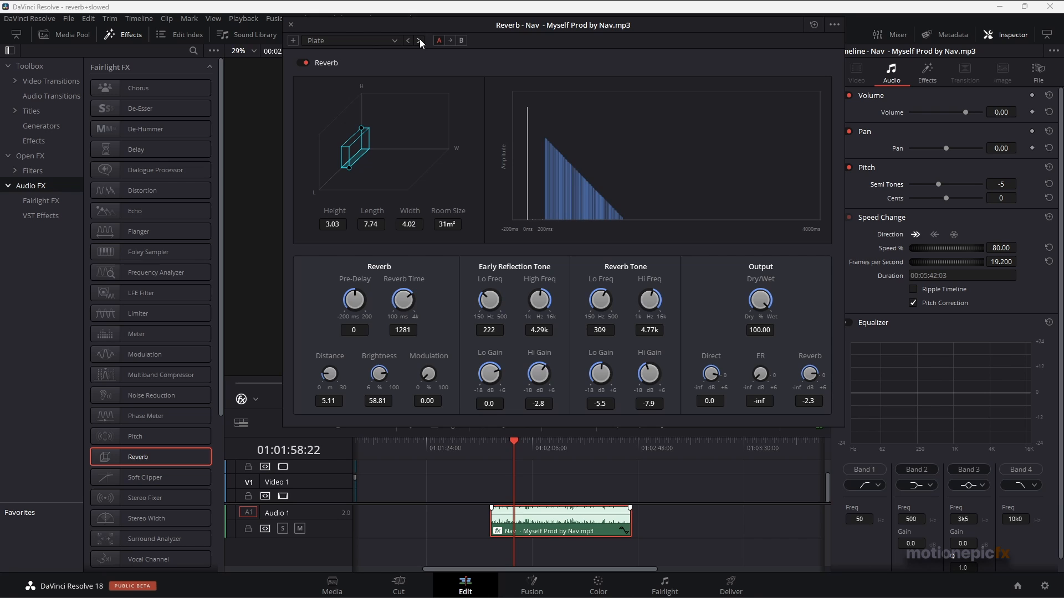
pyautogui.click(419, 40)
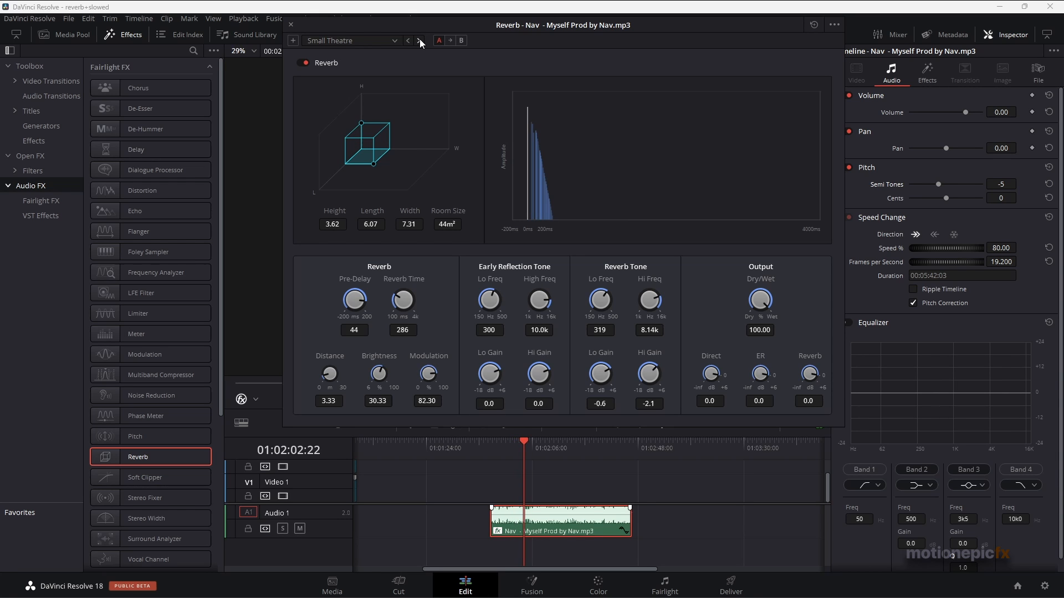
pyautogui.click(417, 40)
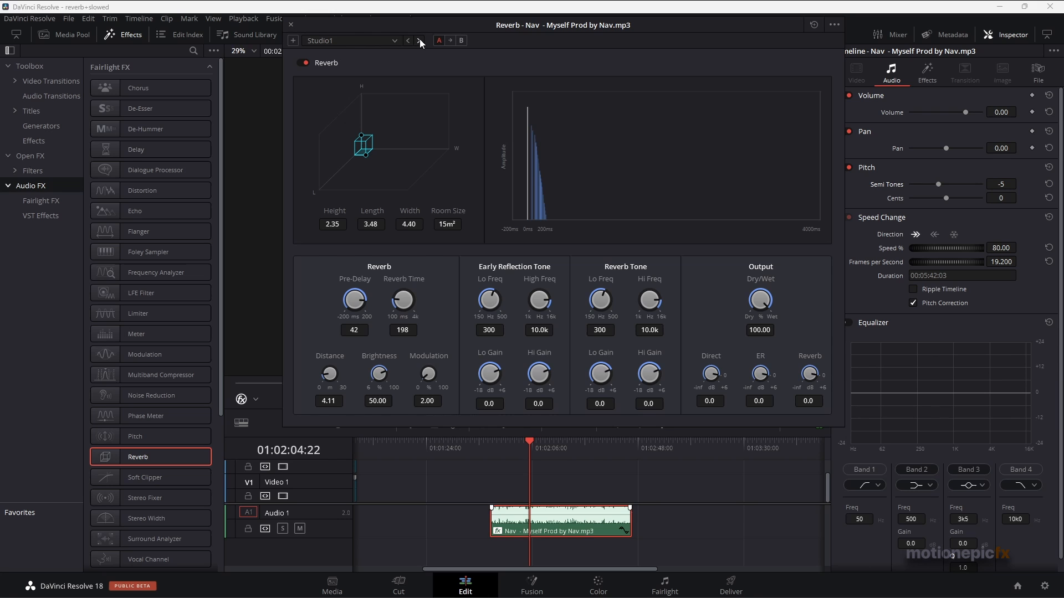
pyautogui.click(420, 40)
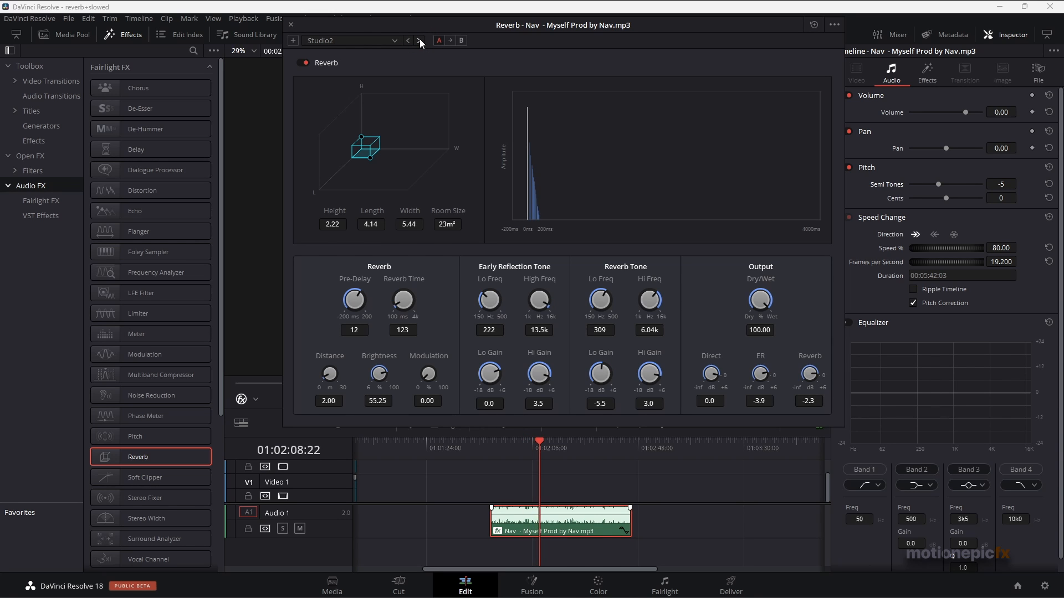
pyautogui.click(417, 40)
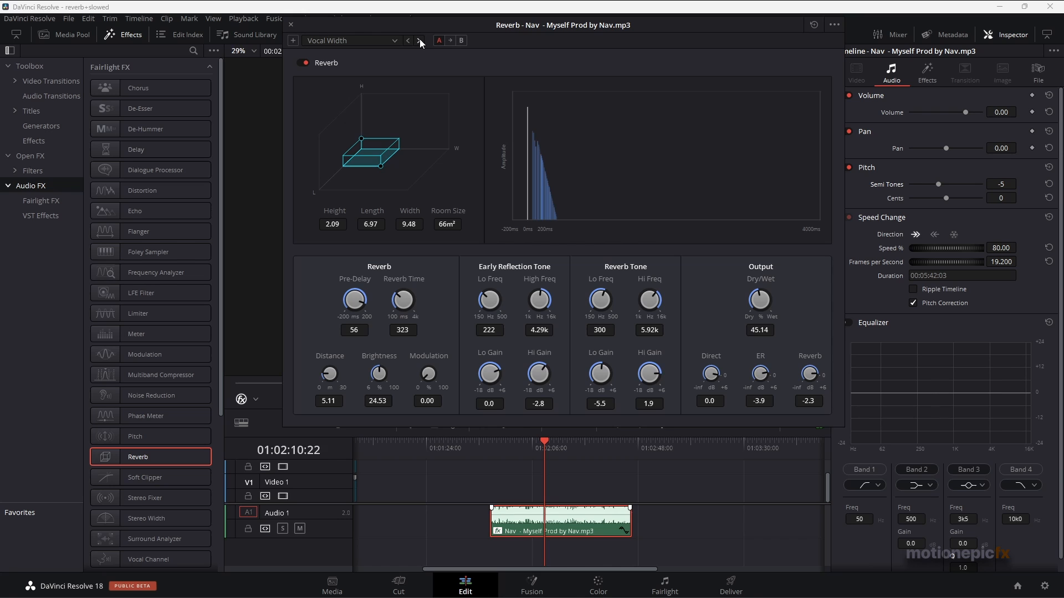
pyautogui.click(414, 40)
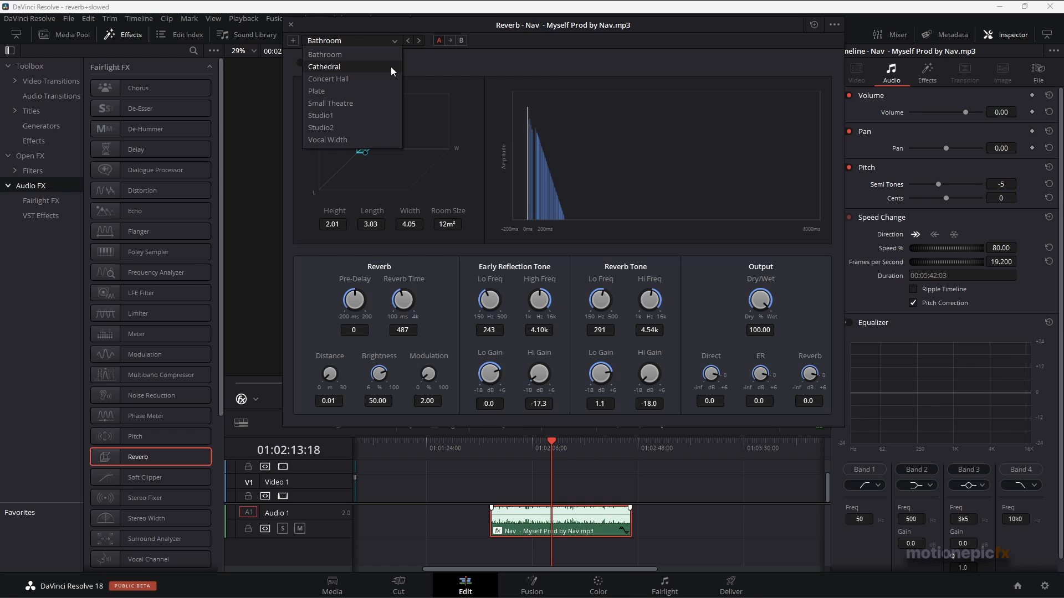
pyautogui.moveTo(342, 117)
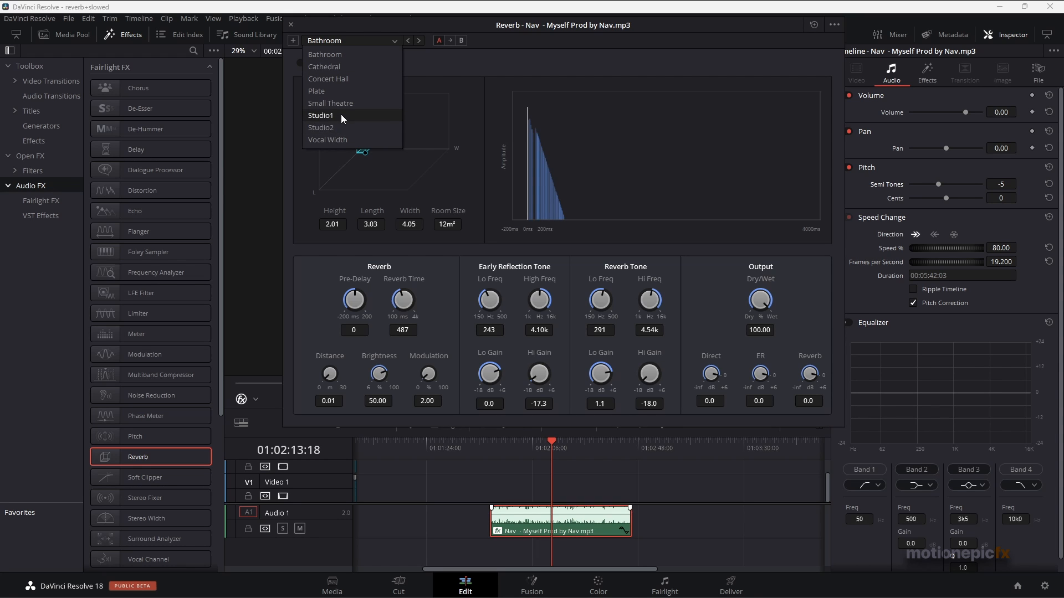
pyautogui.moveTo(348, 126)
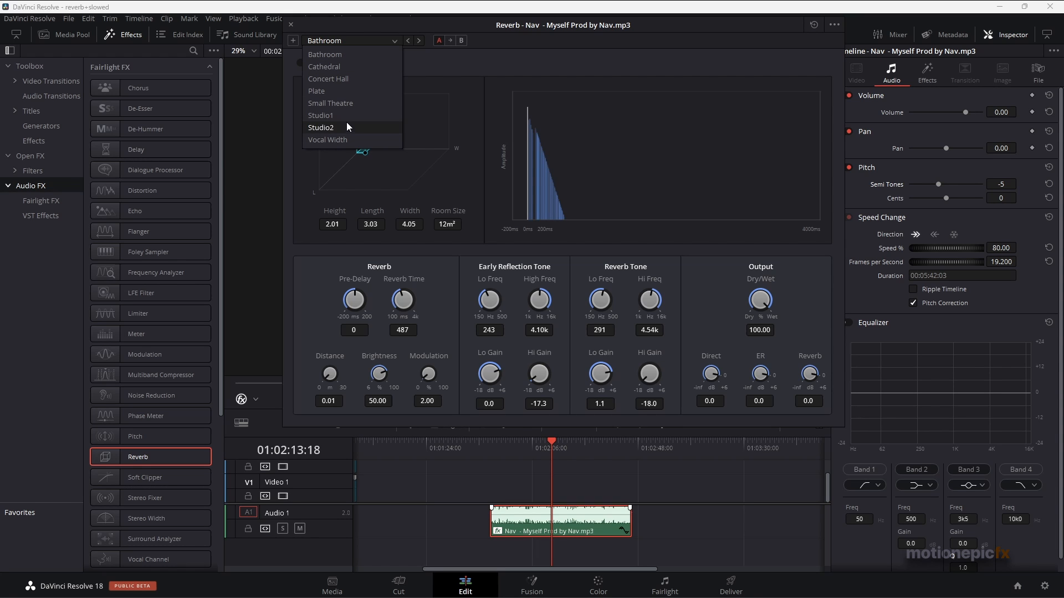
pyautogui.moveTo(341, 57)
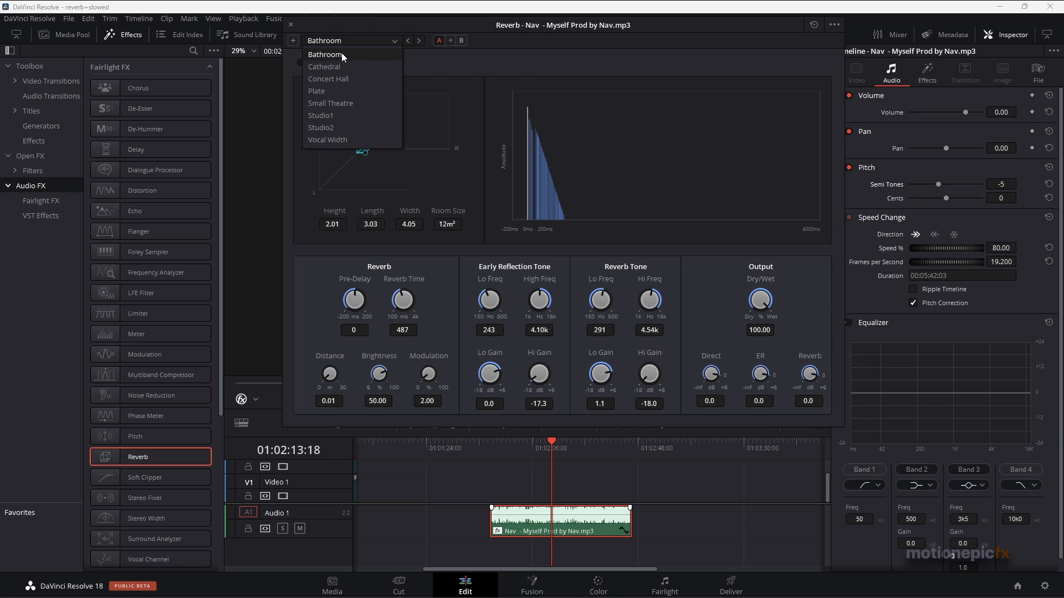
# - Settle on the Bathroom reverb preset and close the reverb window
pyautogui.click(323, 55)
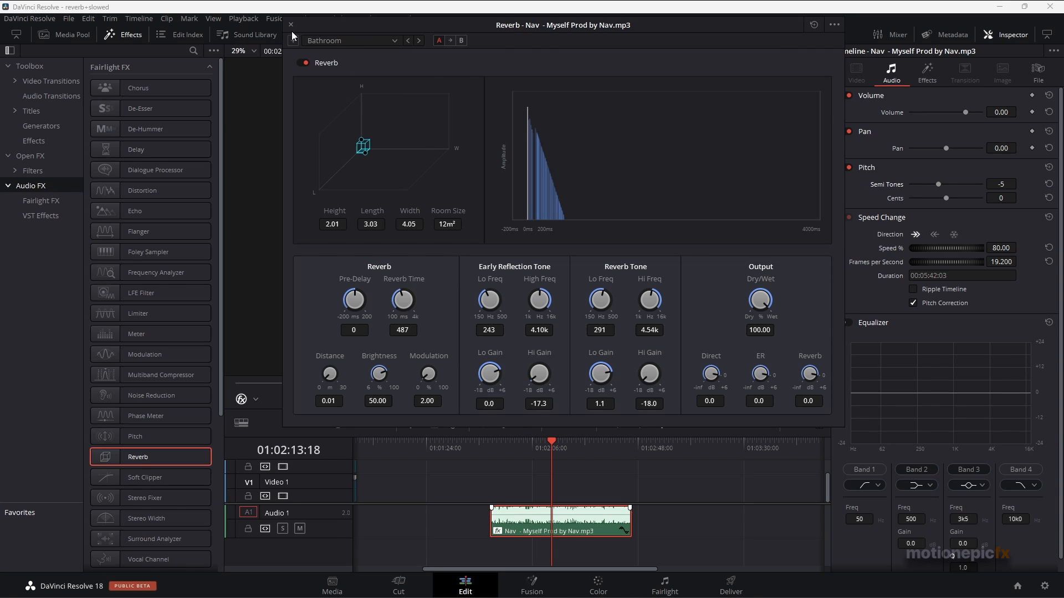
pyautogui.click(290, 24)
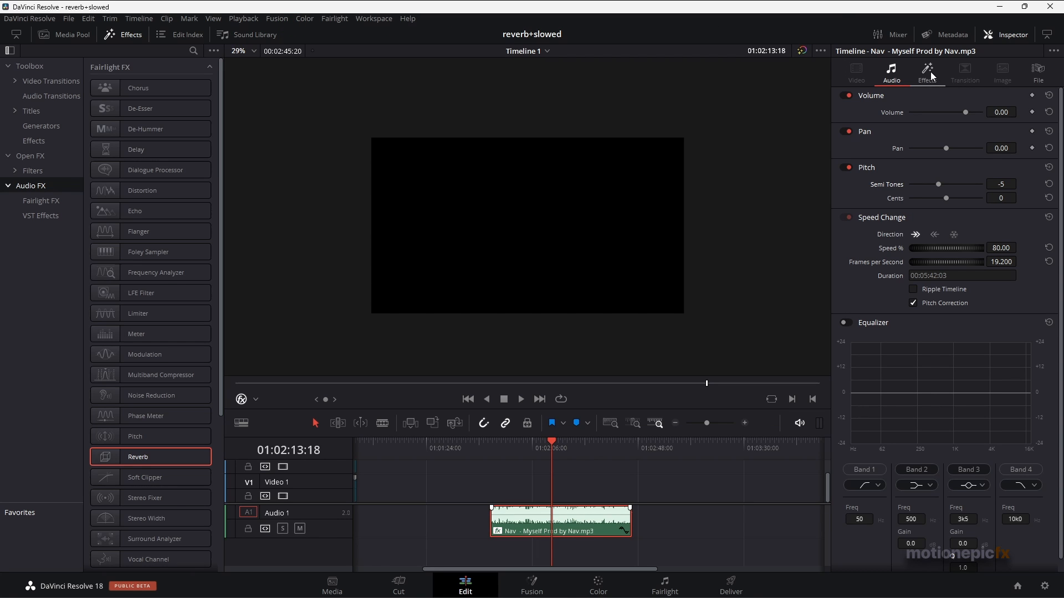
# - Review the Reverb sliders in the Effects settings and reopen the full reverb window
pyautogui.click(926, 71)
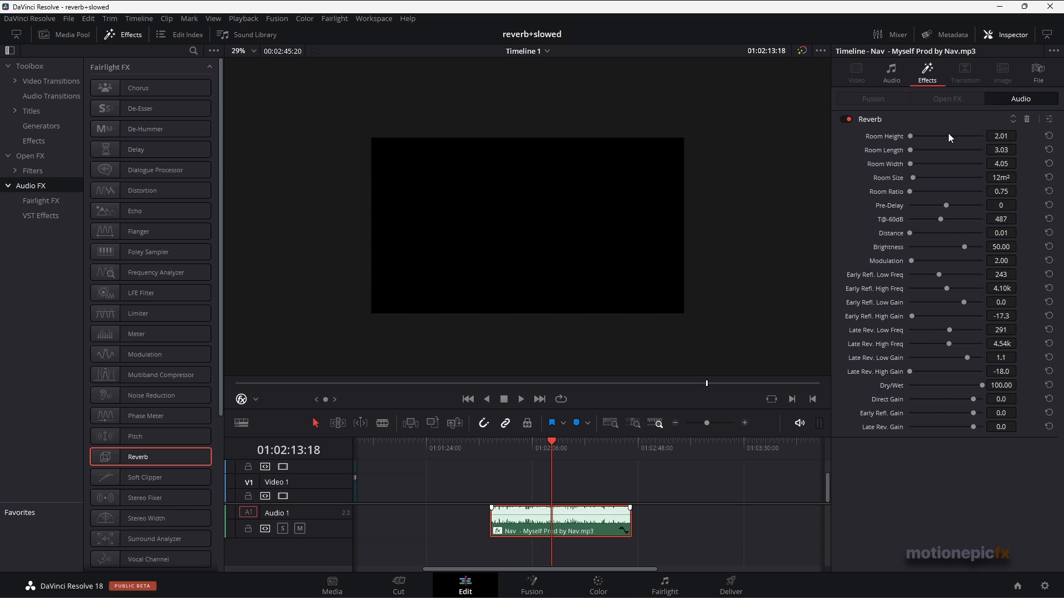
pyautogui.moveTo(926, 233)
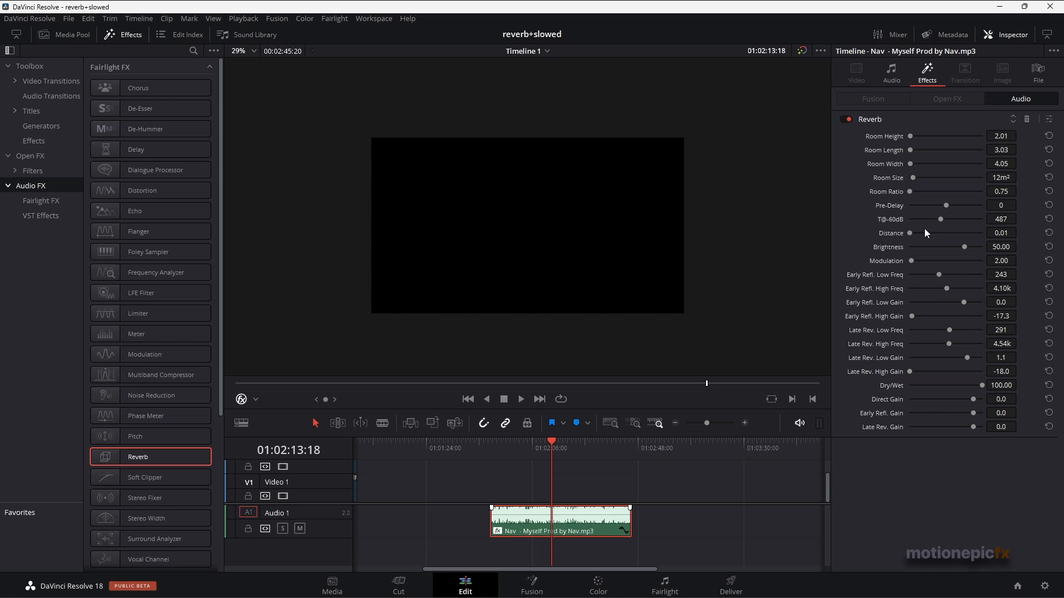
pyautogui.moveTo(1052, 120)
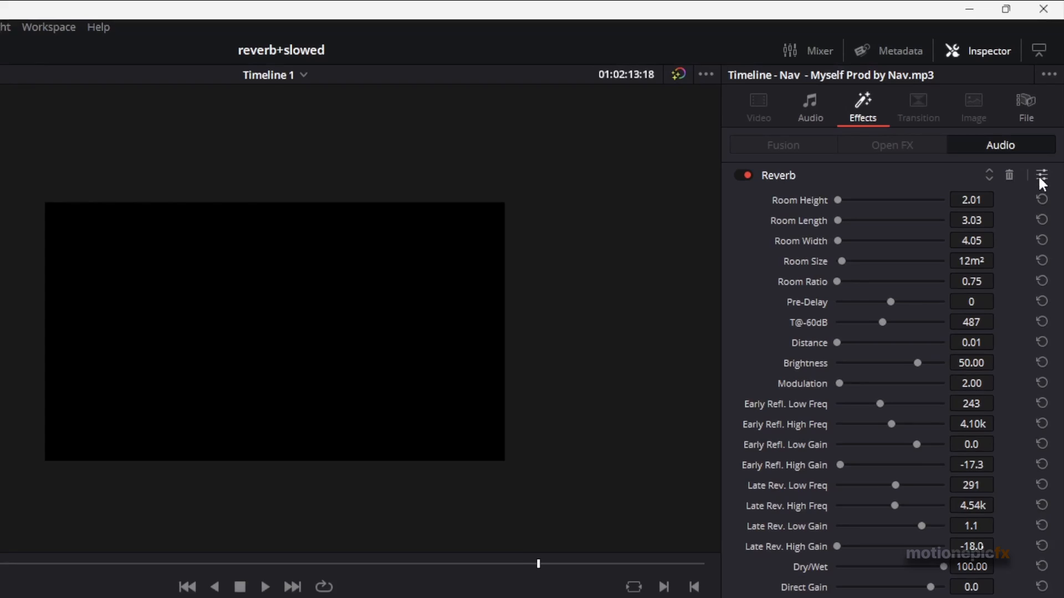
pyautogui.click(1039, 176)
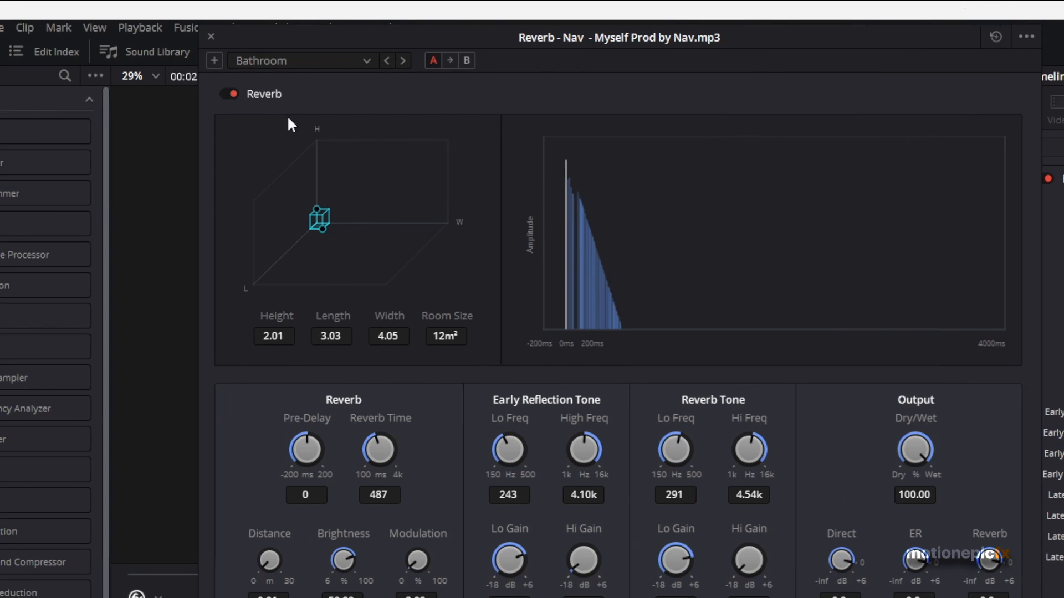
pyautogui.click(369, 78)
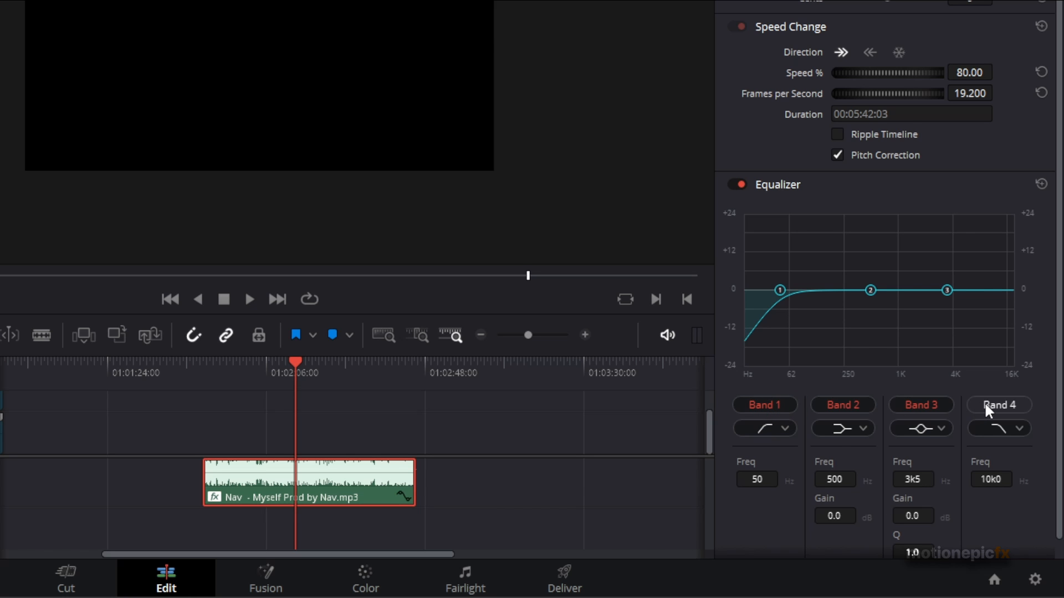
# - Enable equalizer Band 4 as a high cut and pull it down to about 3.8 kHz
pyautogui.click(1000, 406)
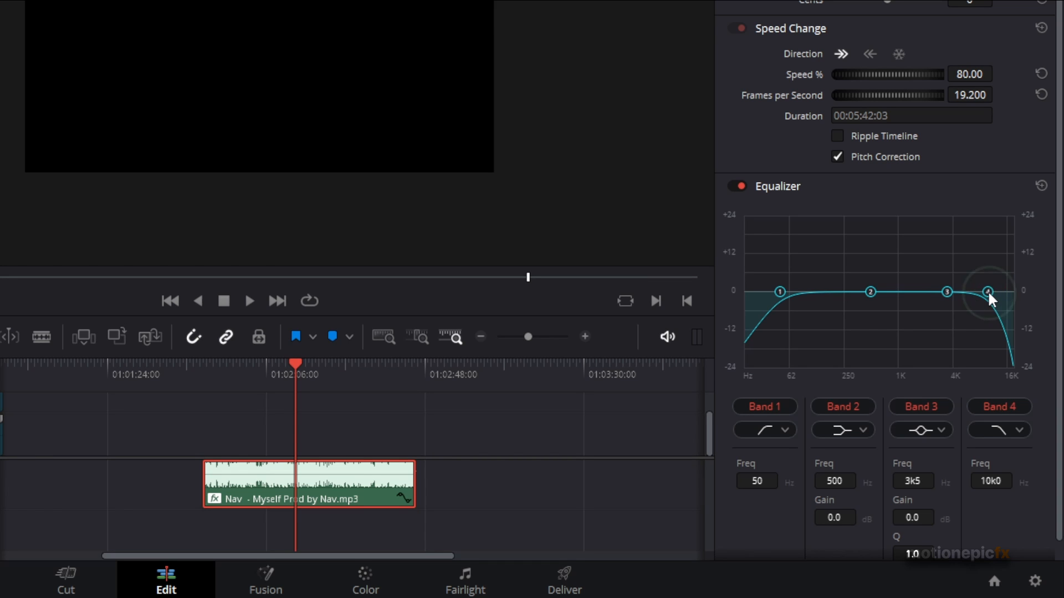
pyautogui.moveTo(991, 293); pyautogui.dragTo(950, 345)
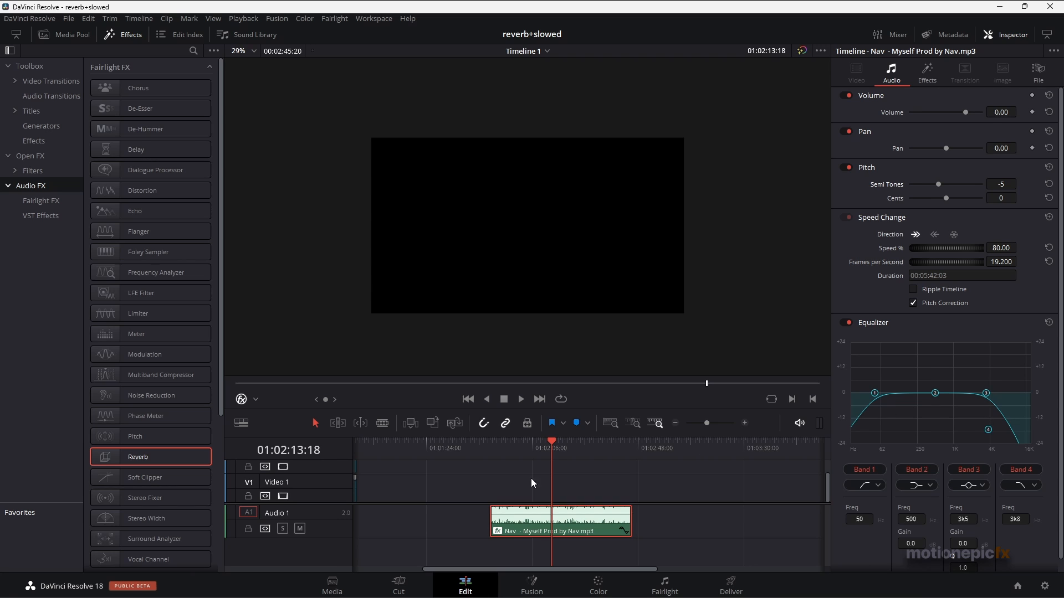
pyautogui.moveTo(540, 450)
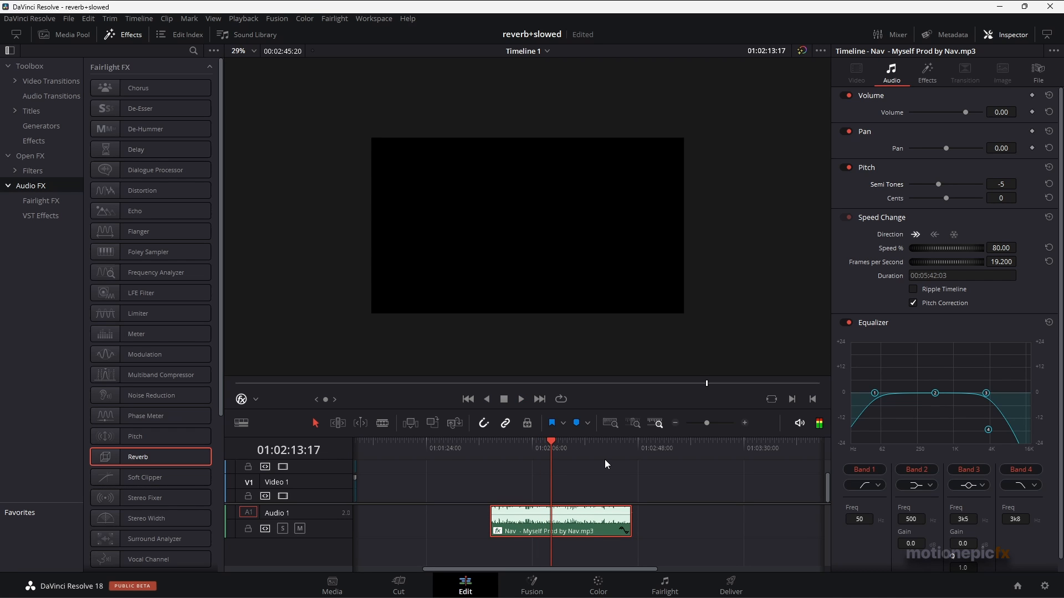
pyautogui.moveTo(631, 494)
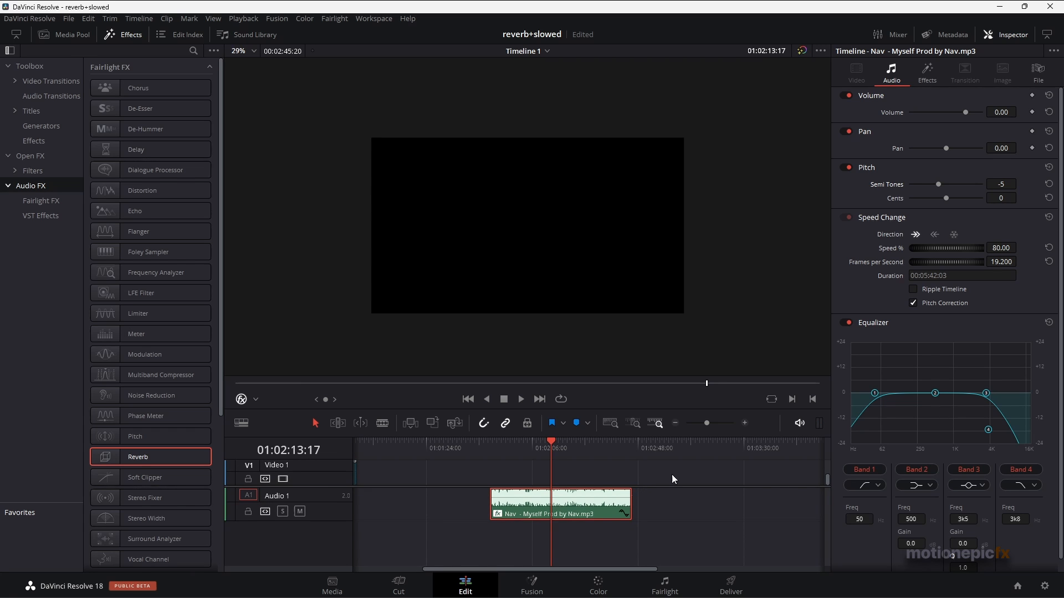
# - Toggle the equalizer to compare and raise the Band 1 low cut to about 66 Hz
pyautogui.click(844, 322)
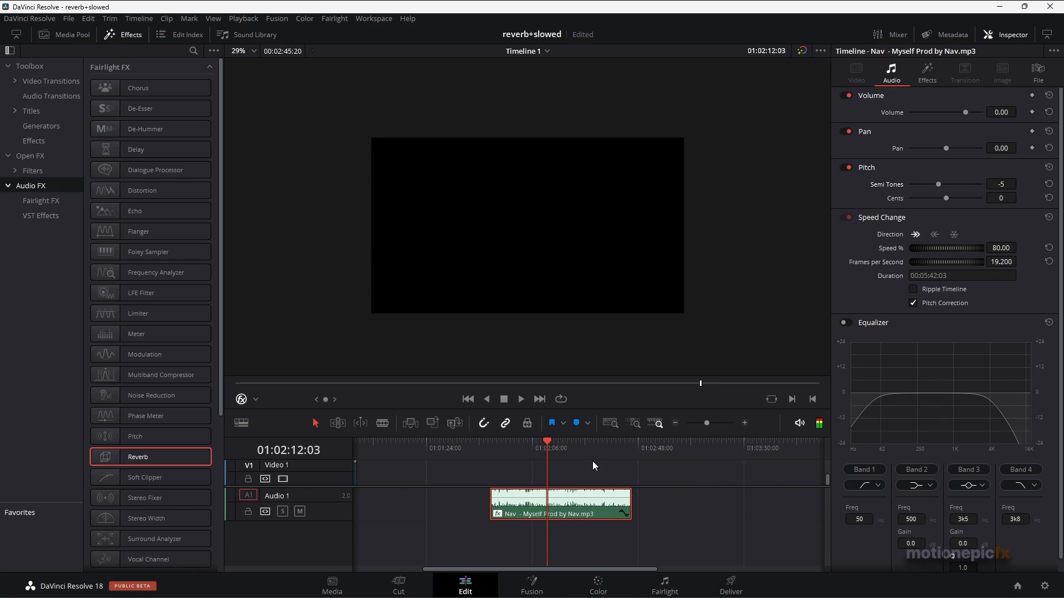
pyautogui.moveTo(547, 459)
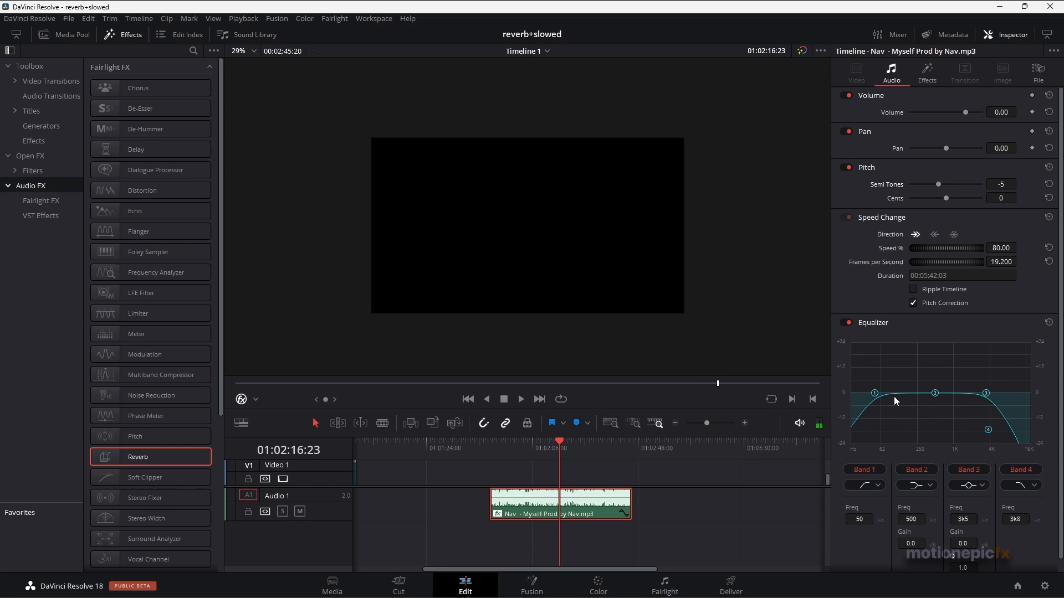
pyautogui.moveTo(878, 396)
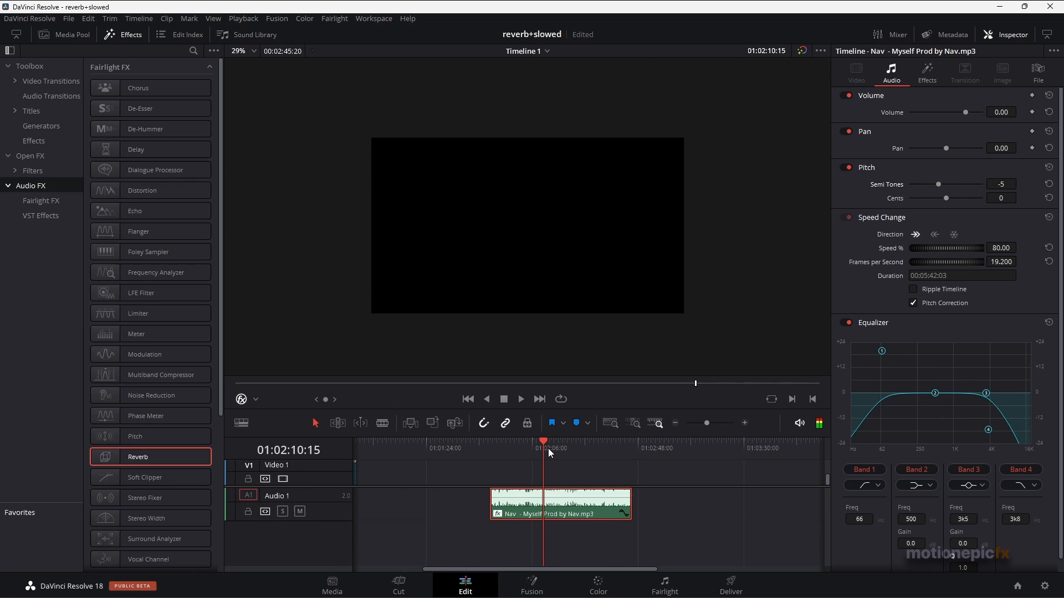
pyautogui.moveTo(542, 452)
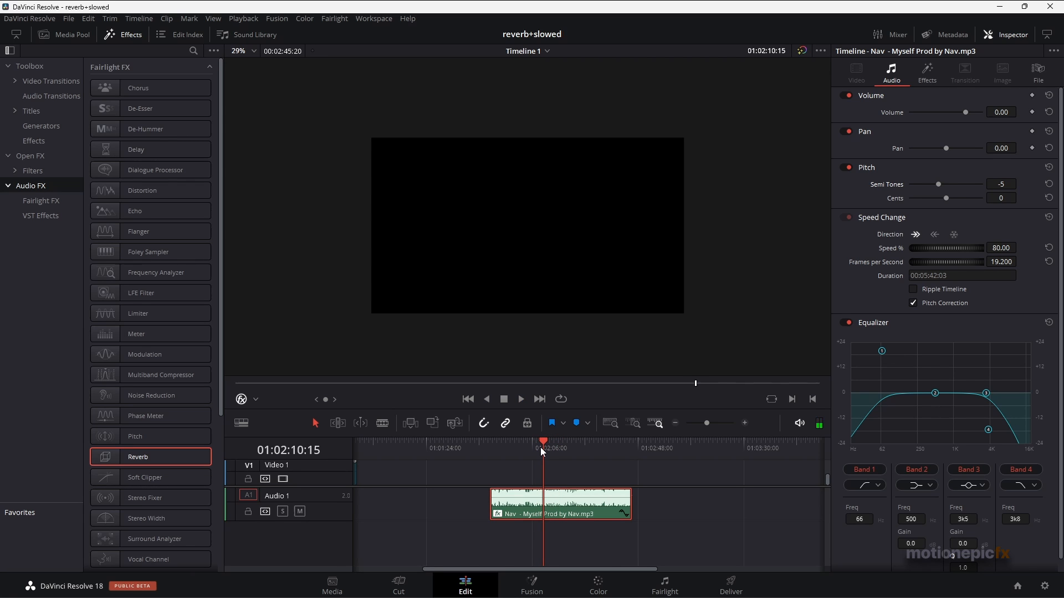